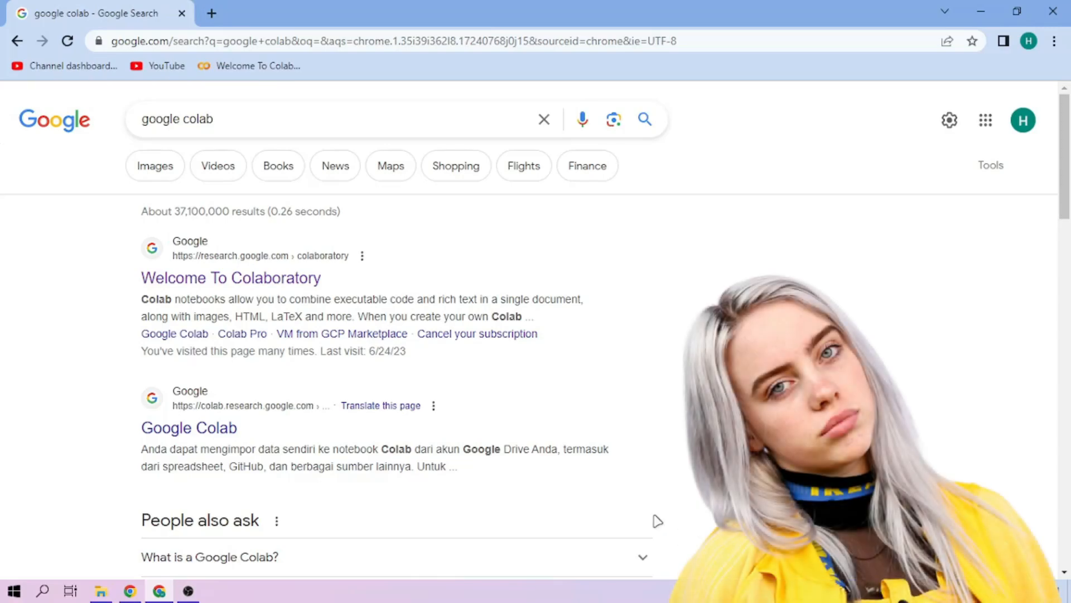
Upload billieeilish.ipynb into Colab and run its setup cell to get the Gradio link.
left_click(229, 277)
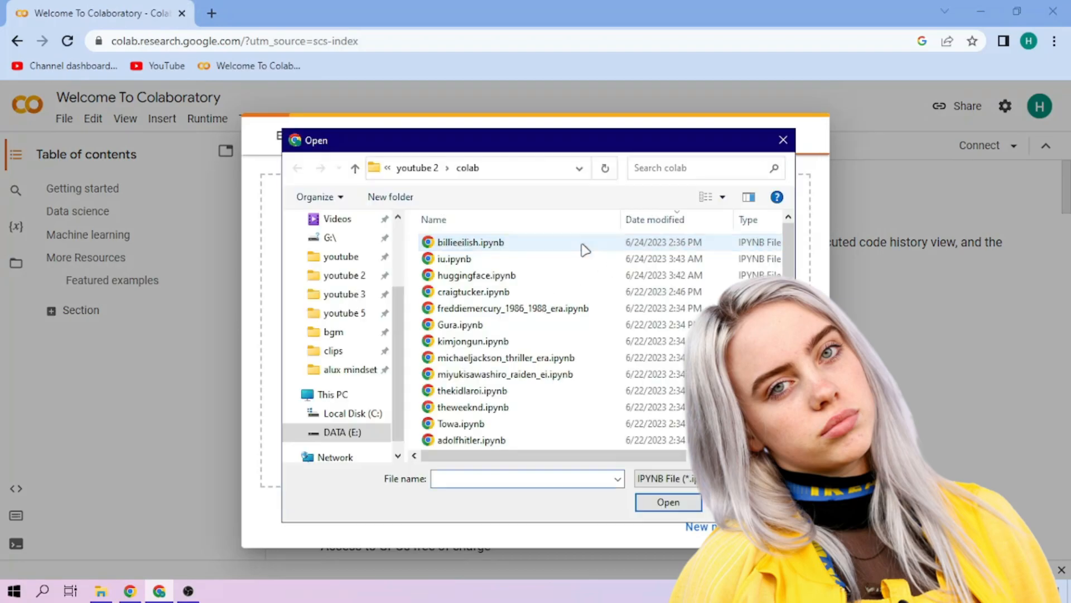
left_click(667, 502)
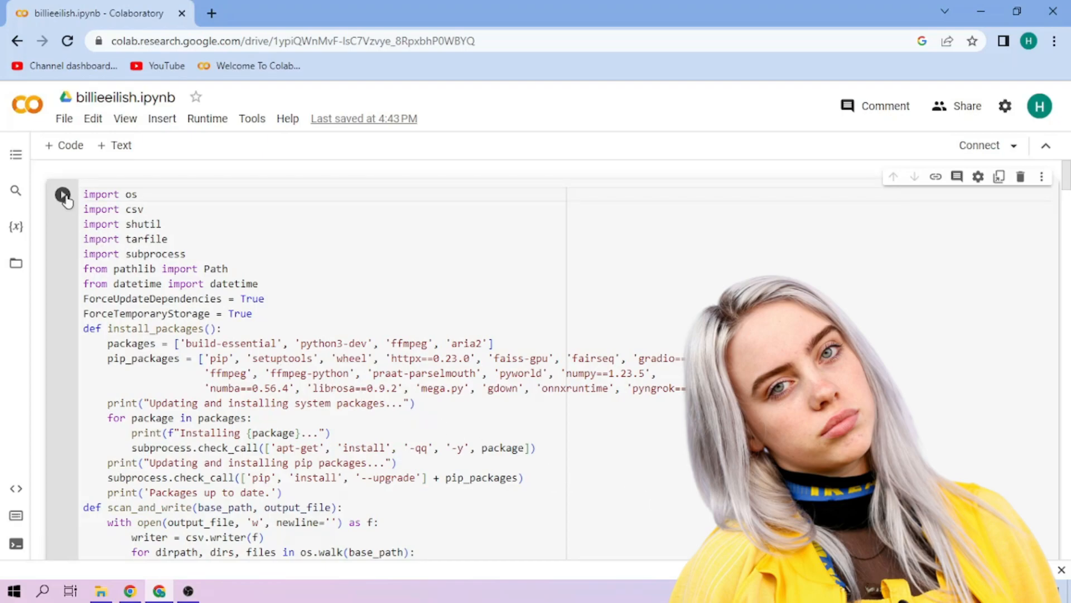
left_click(63, 194)
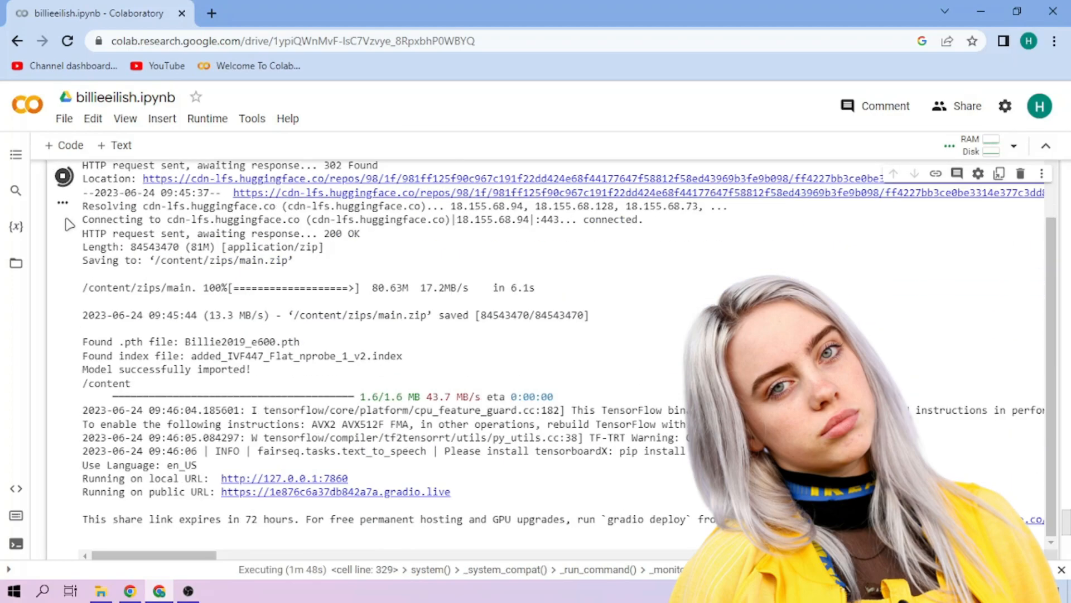
Follow the public gradio.live URL to the Mangio-RVC-Fork interface with Billie2019_e600.pth loaded.
left_click(335, 491)
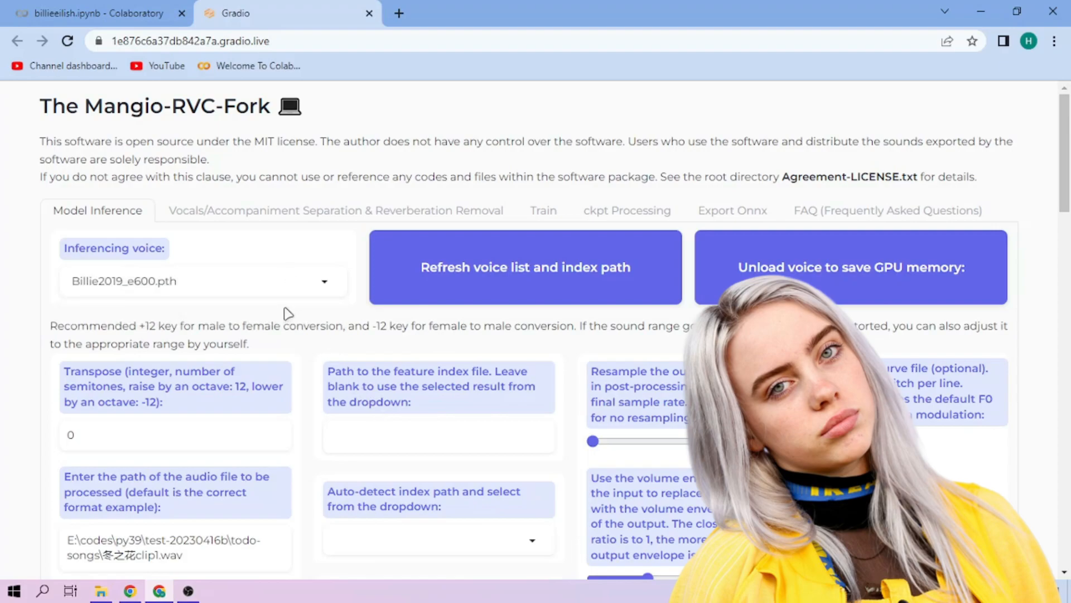
mouse_move(183, 111)
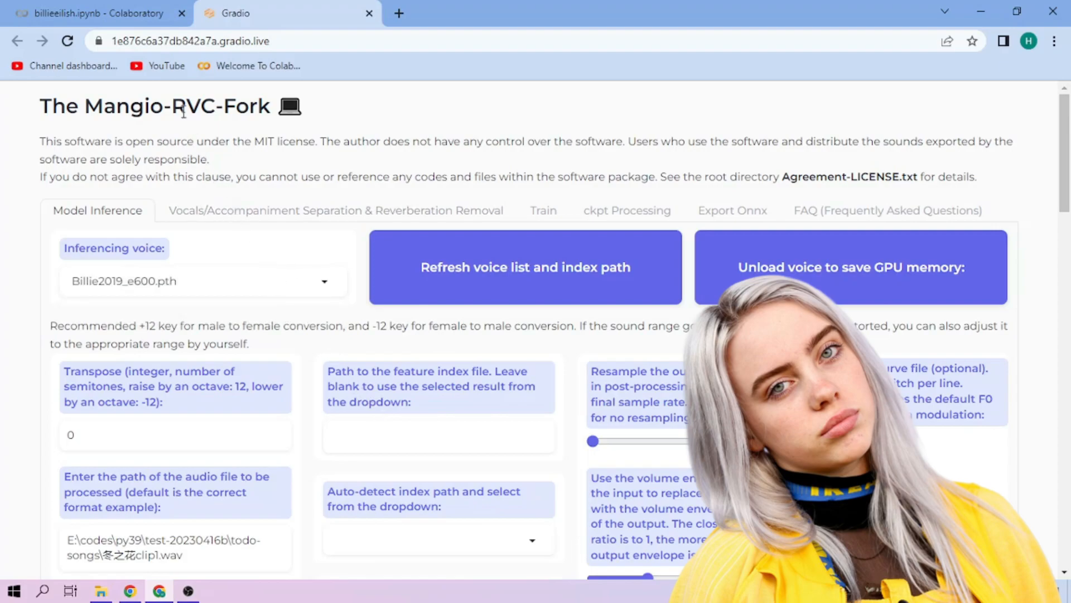
Copy the path of sample2.wav from the Colab Files sidebar.
left_click(96, 13)
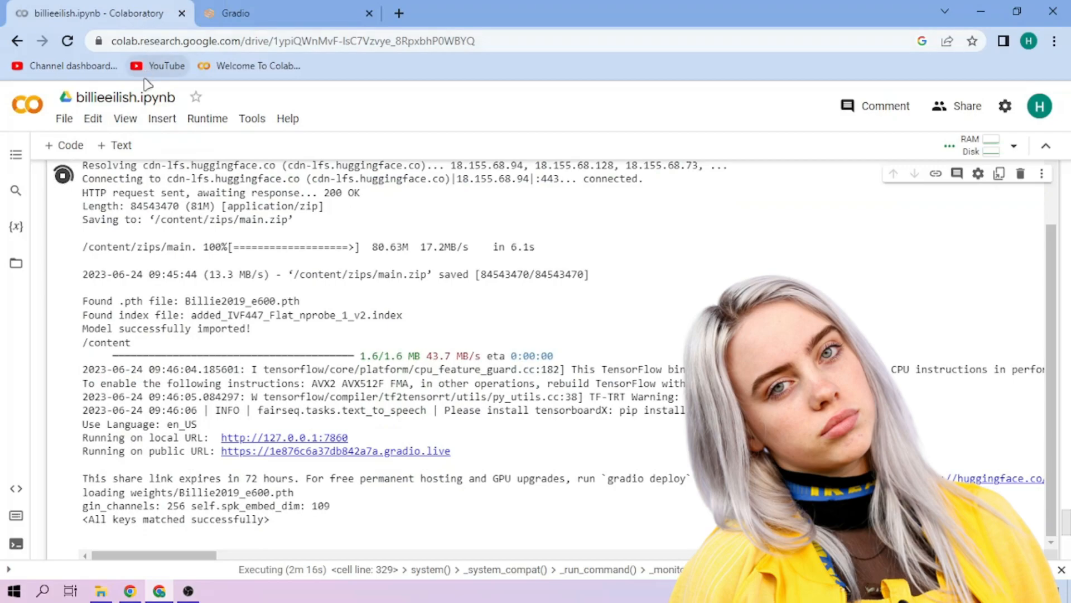
left_click(16, 263)
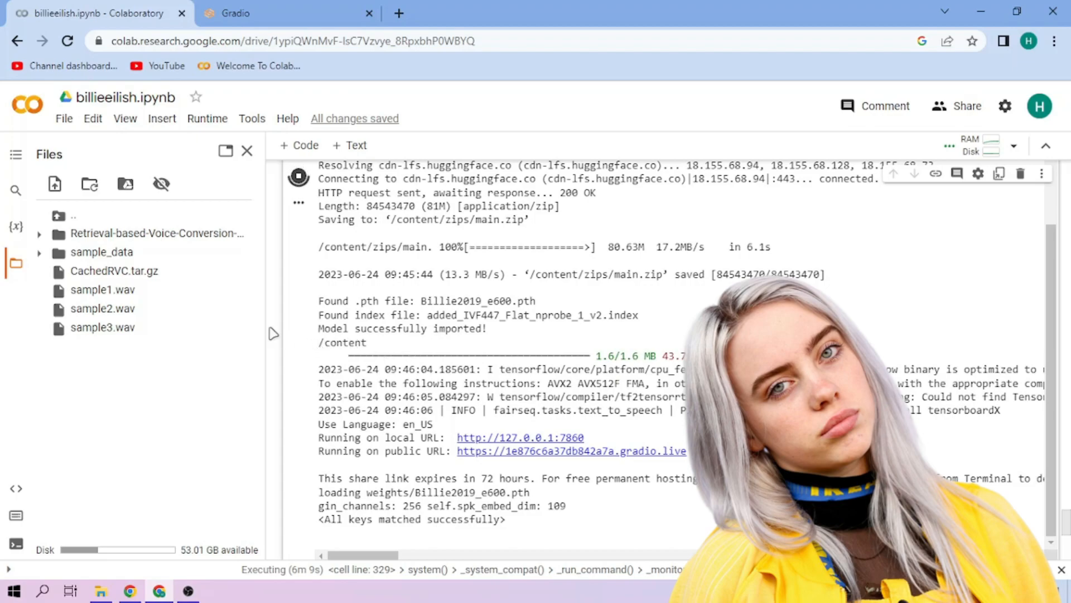
right_click(102, 308)
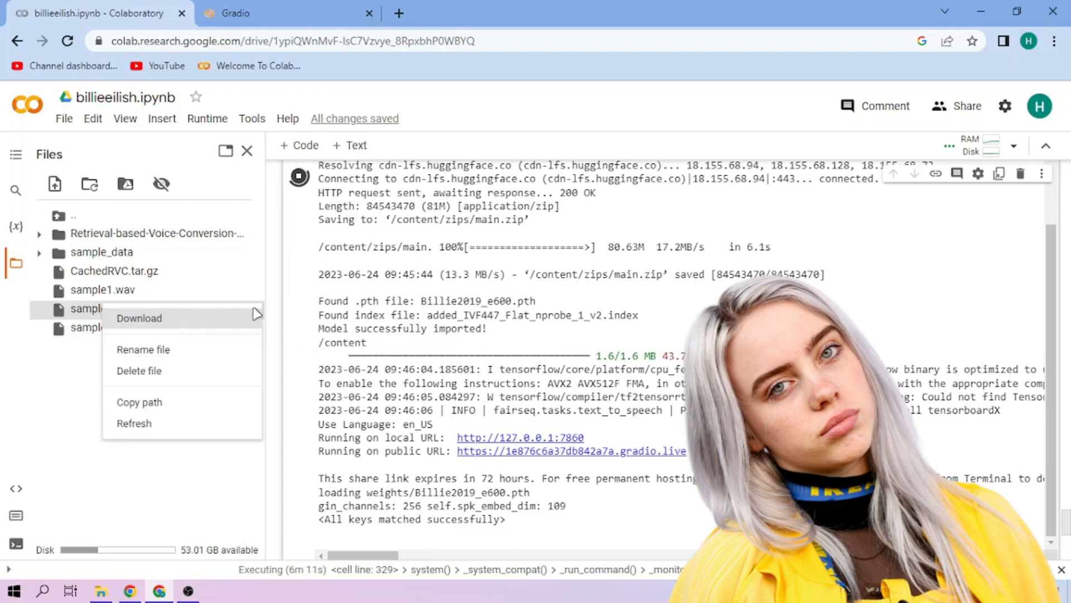
left_click(231, 403)
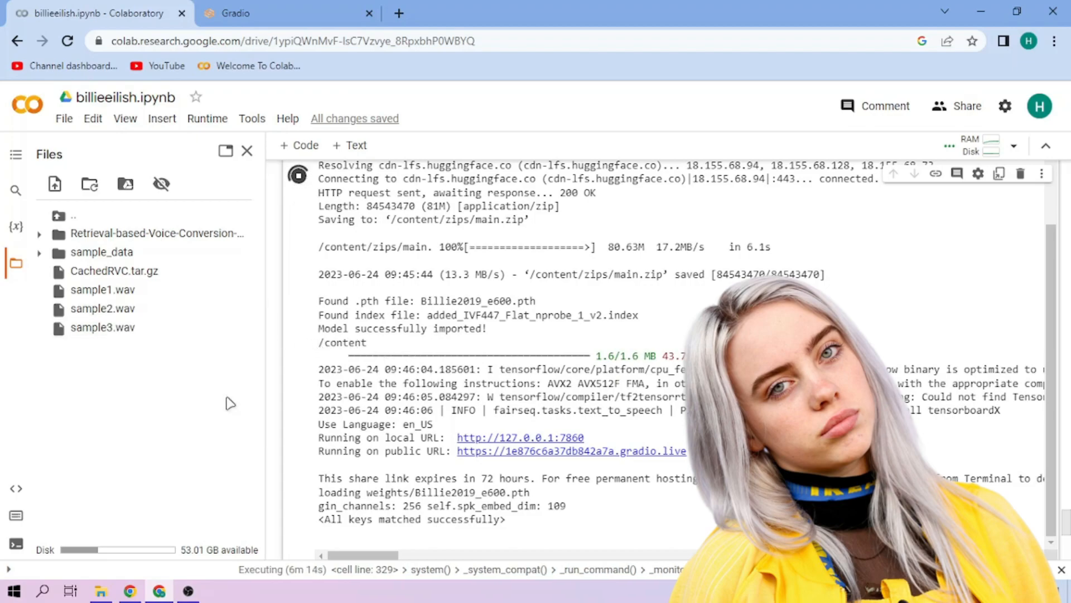
mouse_move(282, 108)
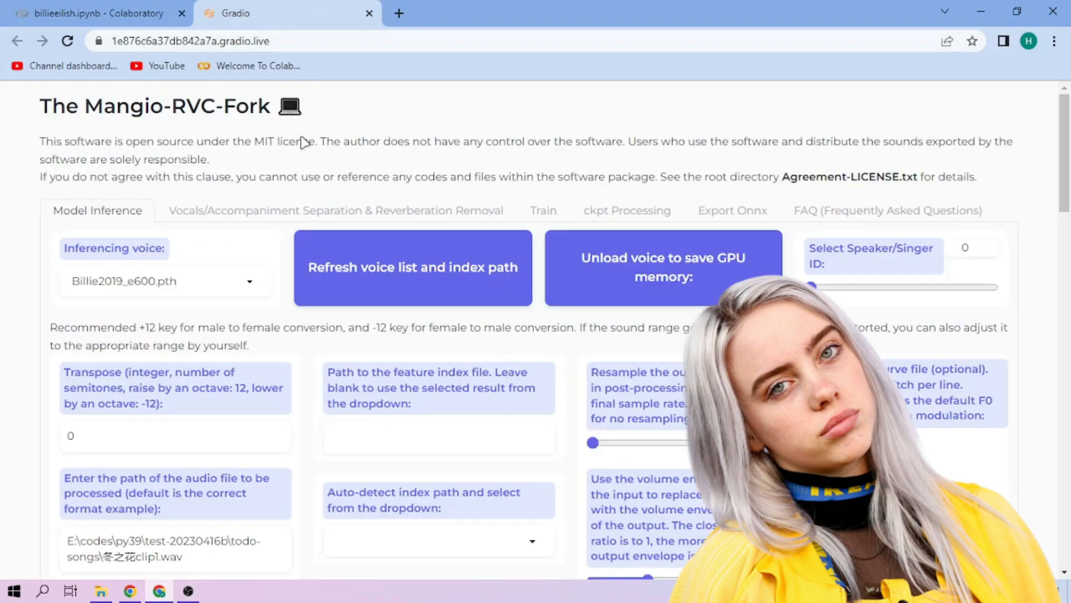
Enter /content/sample2.wav as input, choose mangio-crepe pitch extraction and the Billie2019 index.
scroll("down", 3)
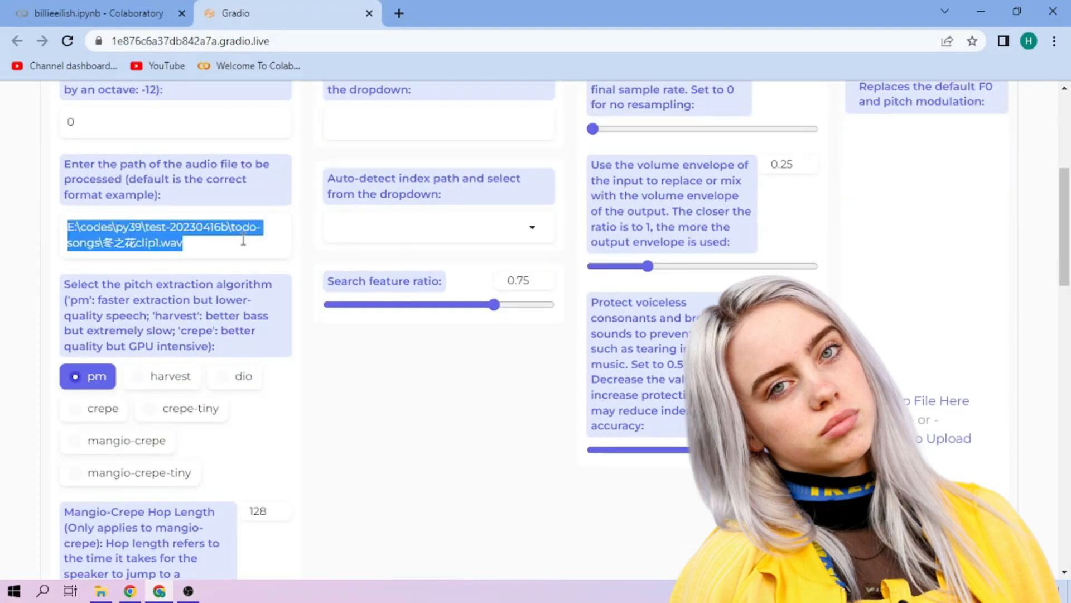
type("/content/sample2.wav")
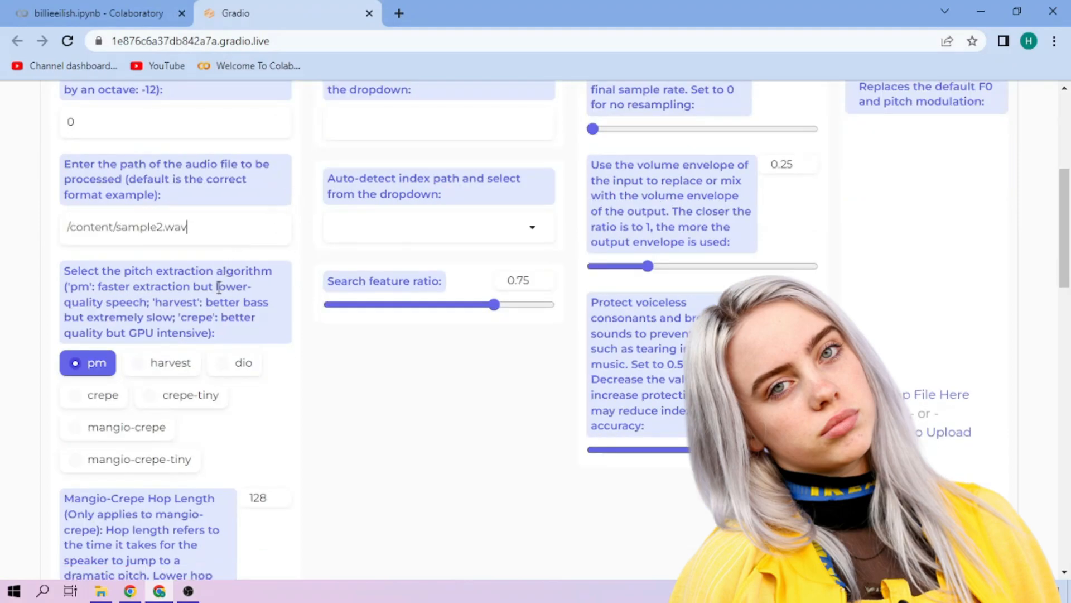
left_click(118, 428)
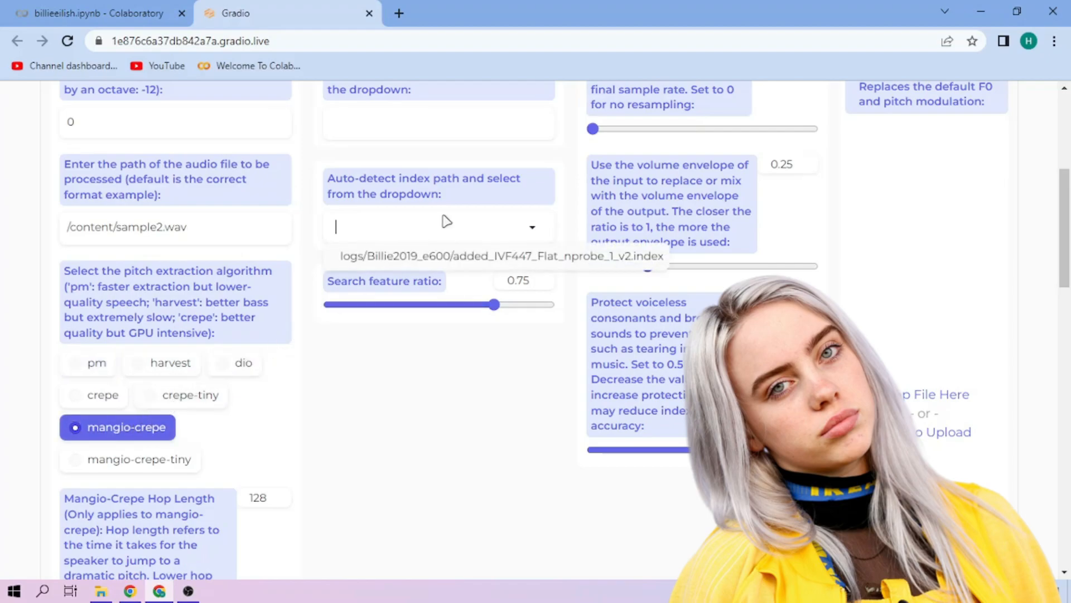
left_click(502, 256)
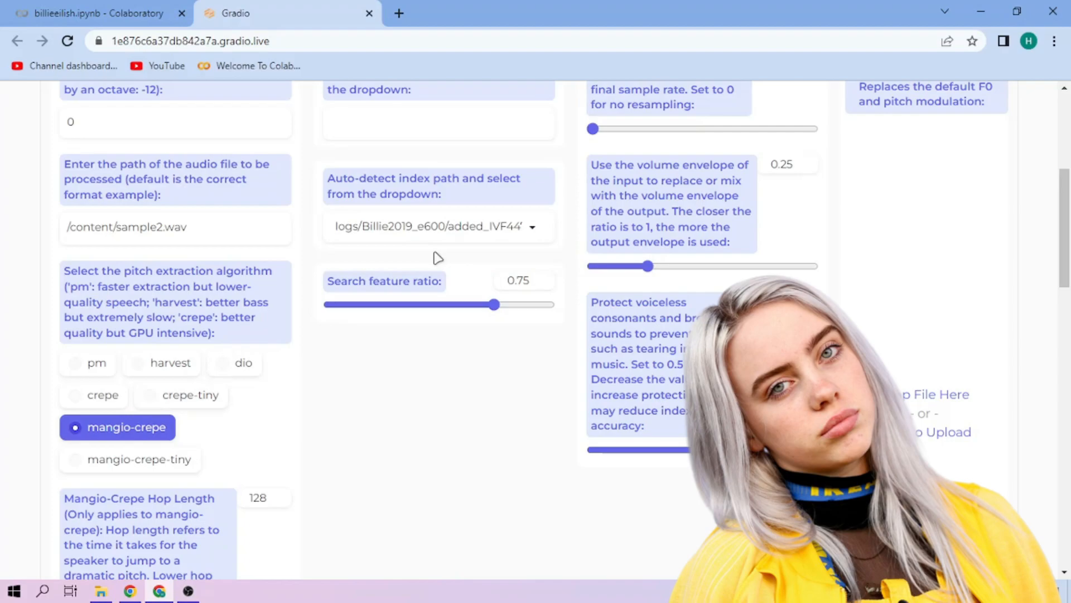
scroll("down", 3)
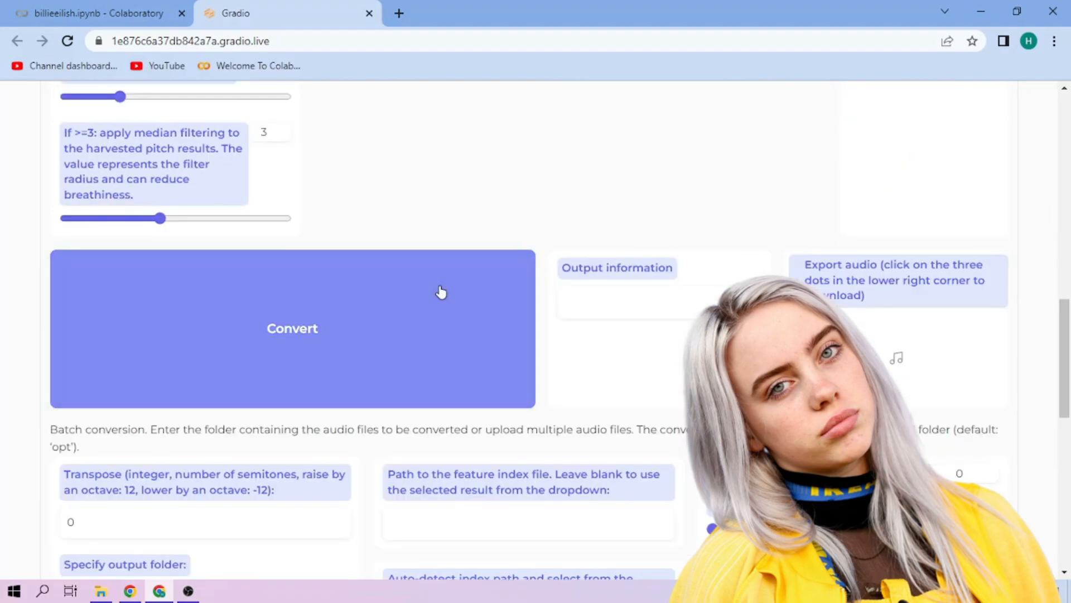
Convert the sample to the Billie voice, play the result and download it as audio.wav.
left_click(291, 328)
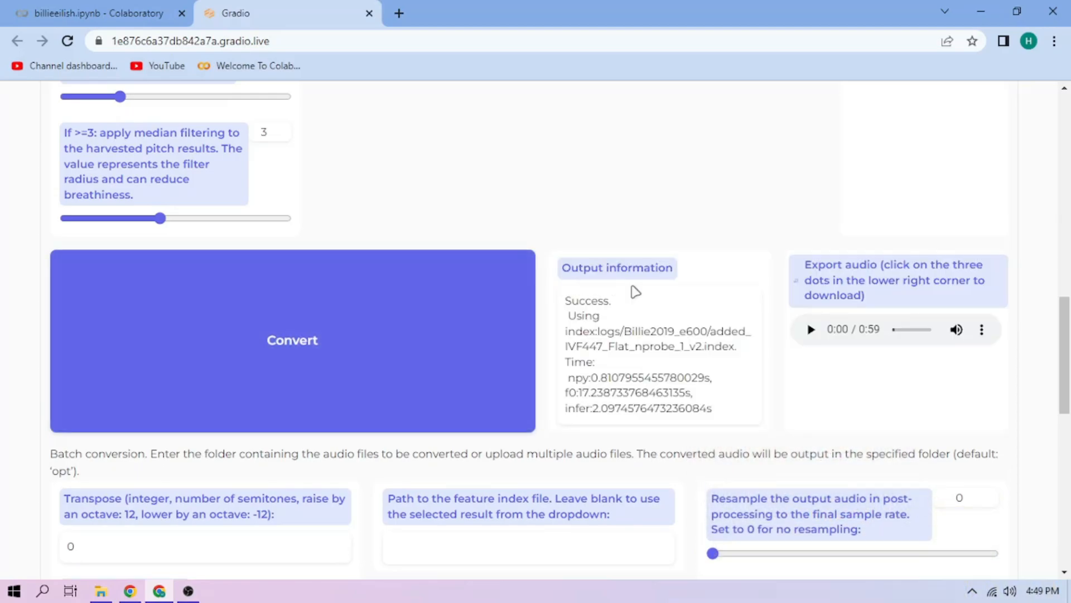
left_click(810, 329)
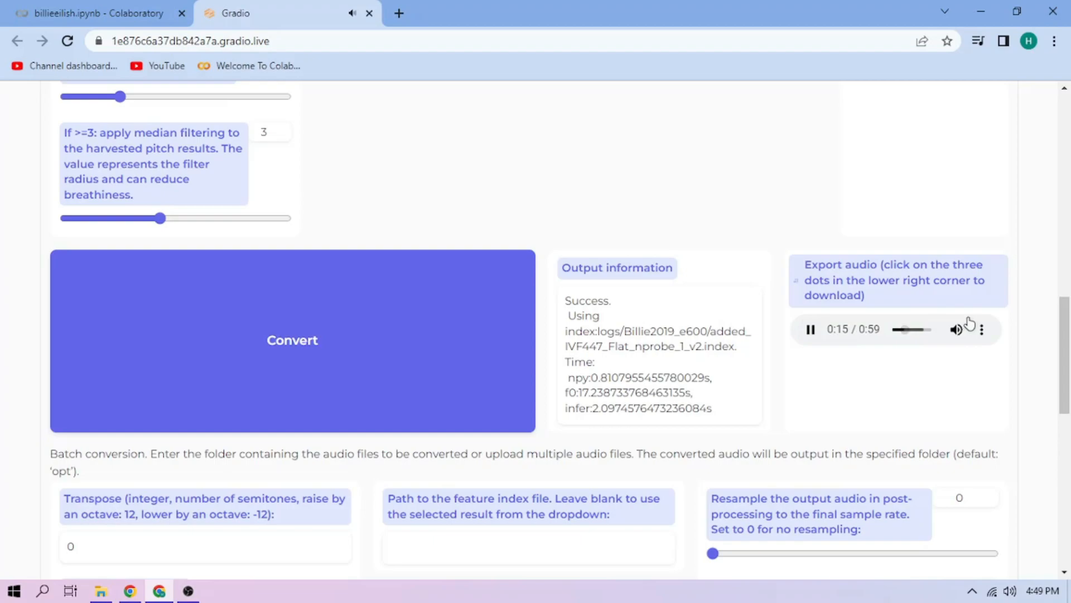
left_click(982, 329)
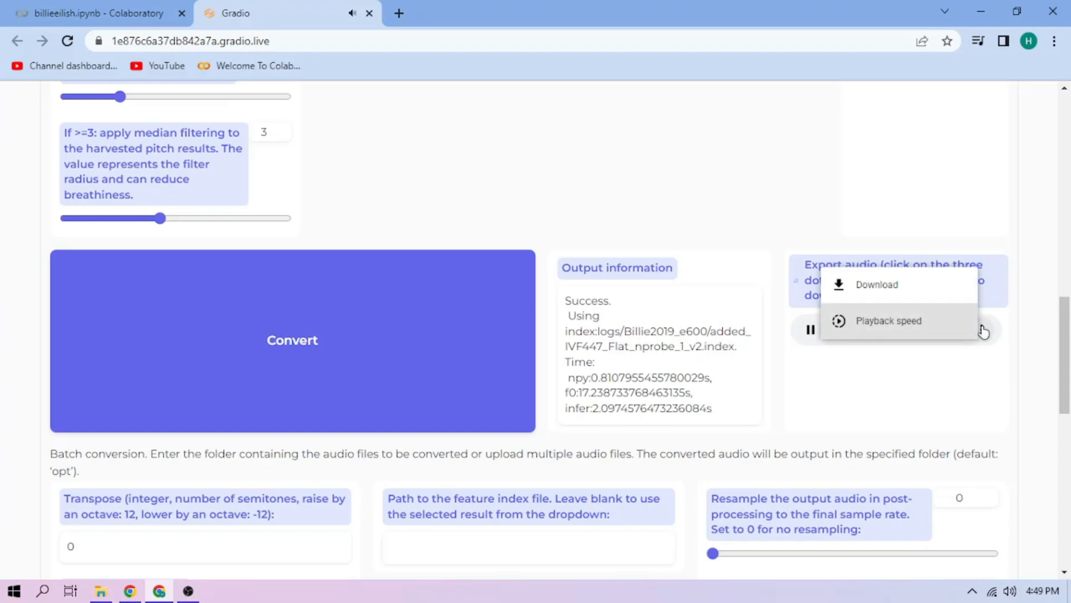
left_click(877, 284)
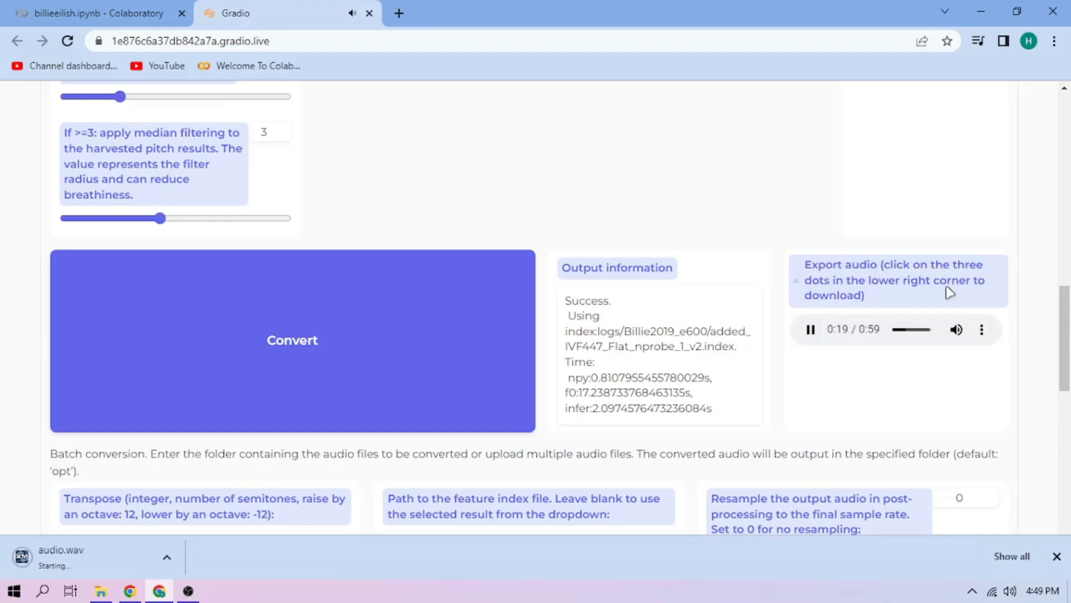